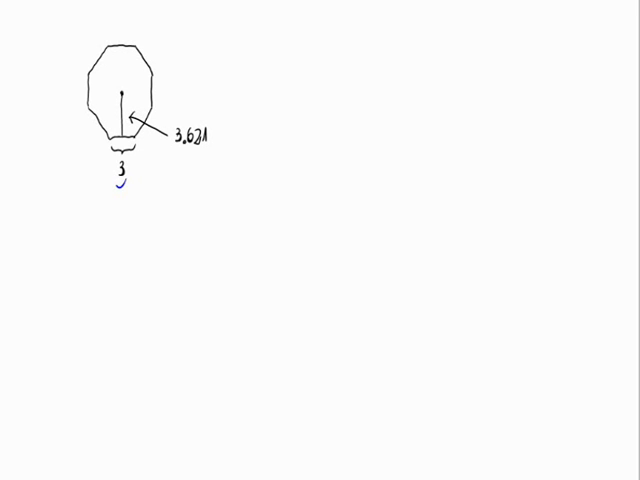
Draw pen lines from the octagon's centre to each vertex, forming eight triangles
left_click_drag(178, 148, 210, 152)
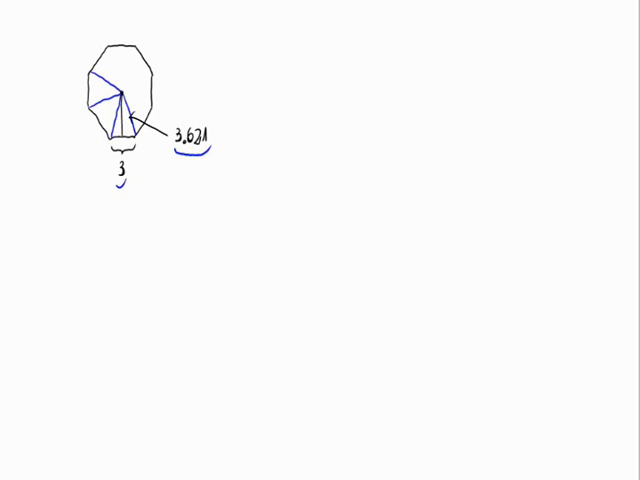
left_click_drag(124, 98, 116, 44)
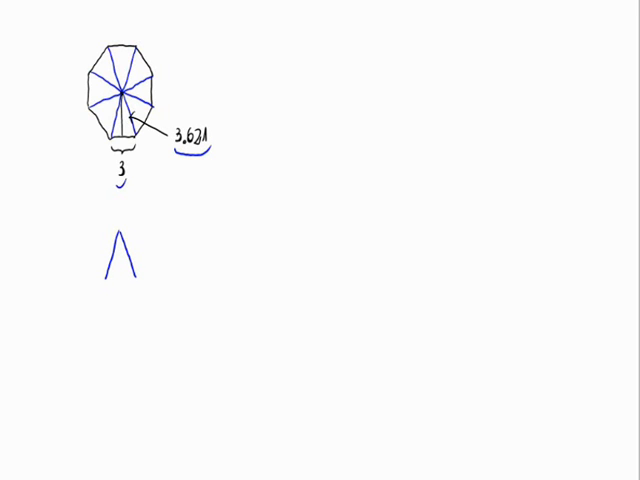
Sketch a triangle below with base 3 and height 3.621, then begin writing A =
left_click_drag(108, 280, 138, 280)
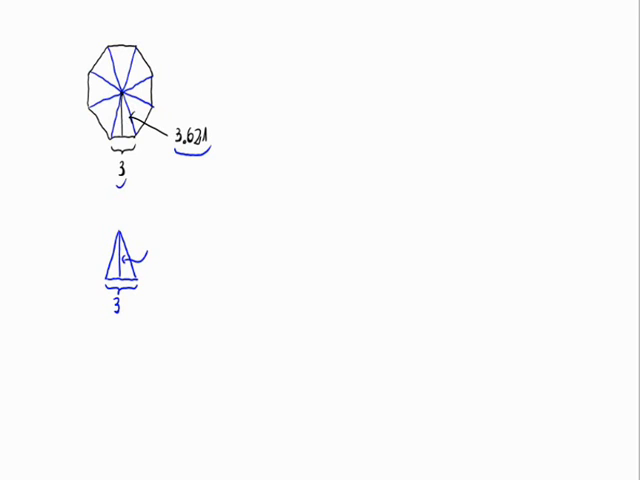
type("2")
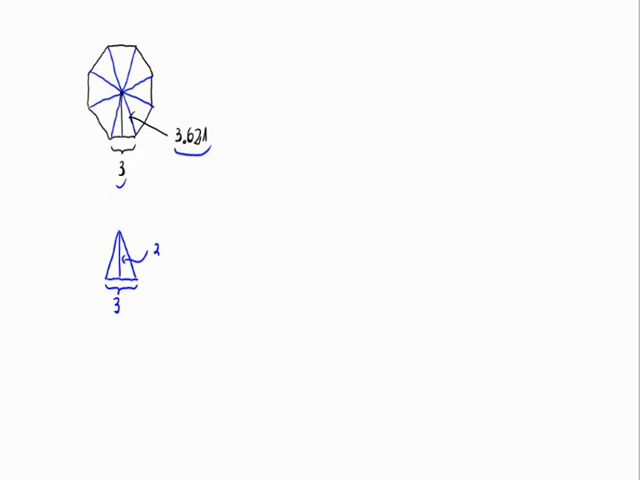
type("3.62λ")
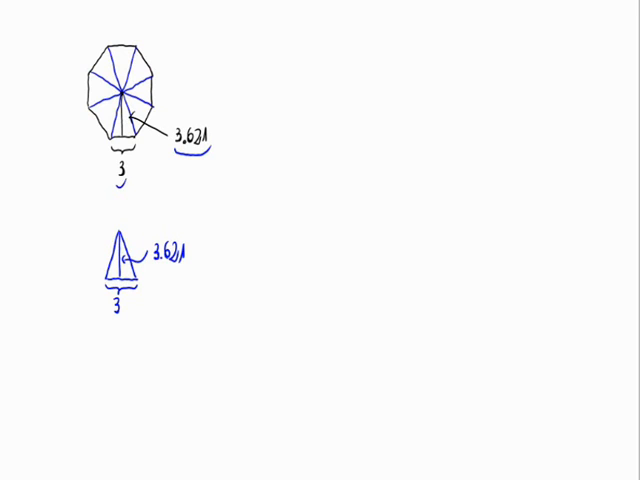
type("A=")
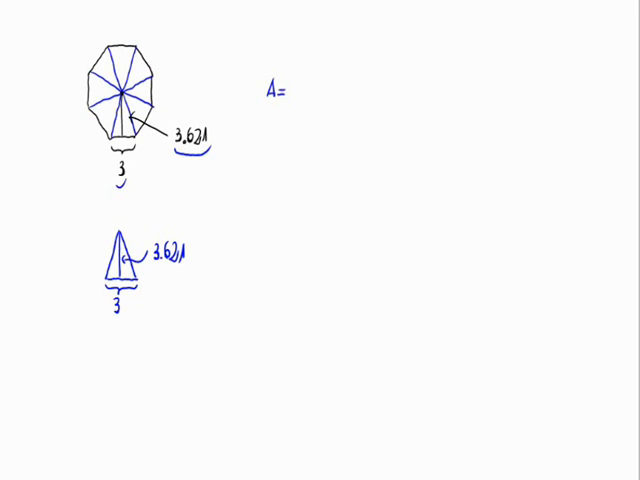
Write A = 8 · (3·3.621)/2 = and begin the simplified 12
type("8·")
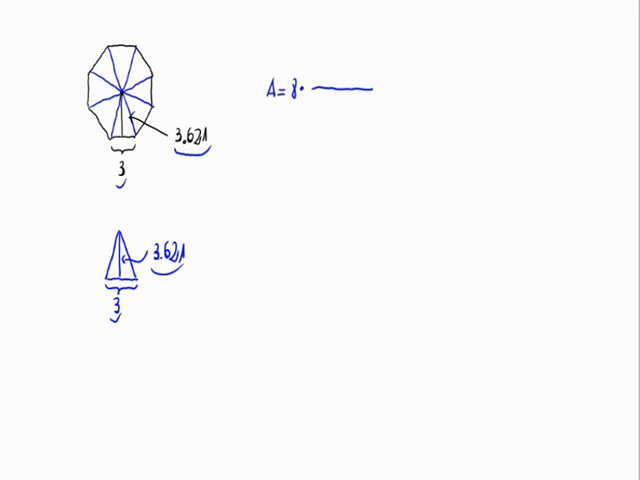
type("3·")
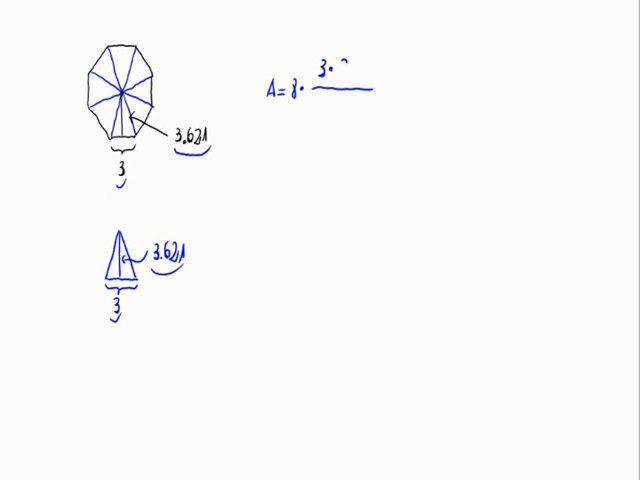
type("3.62")
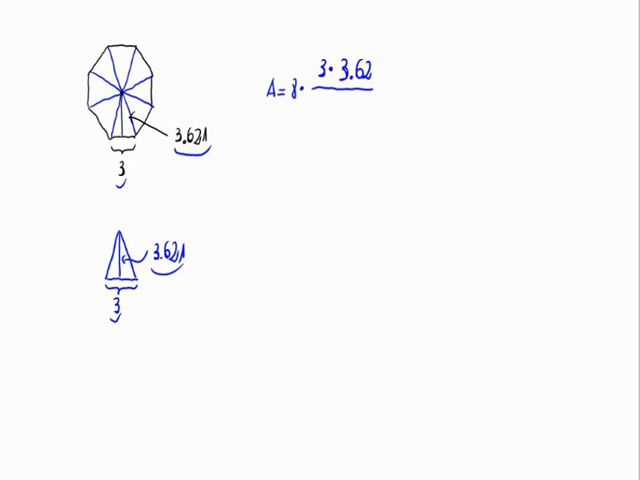
type("2")
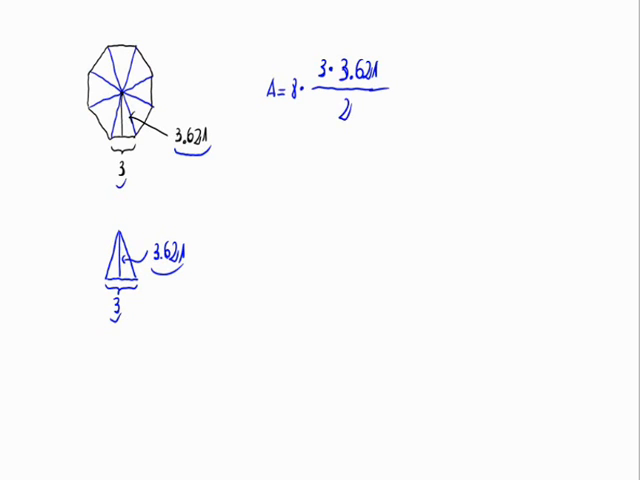
type("=")
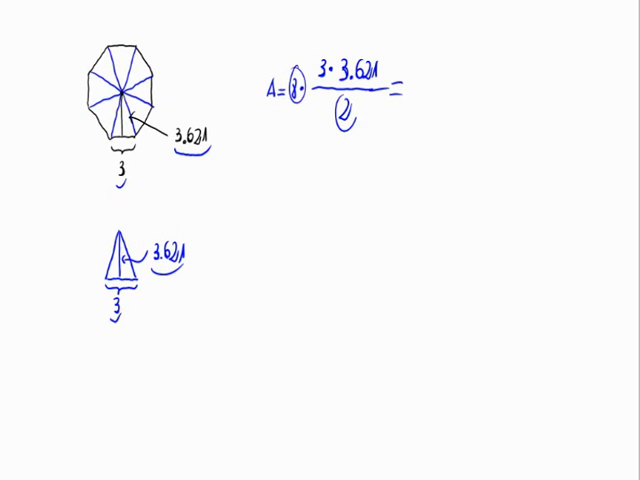
type("12·")
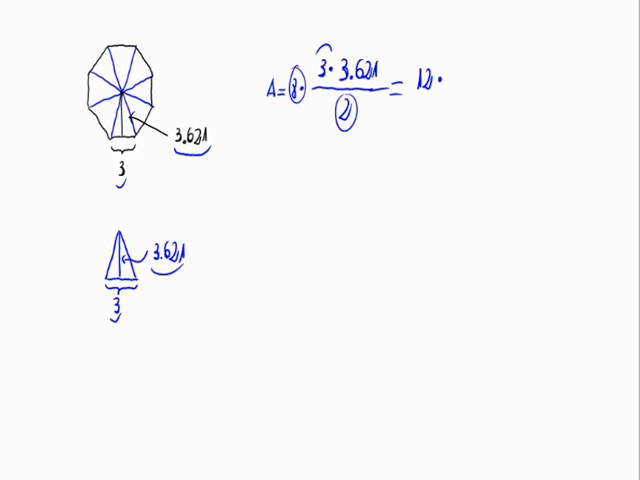
Finish 12 · 3.621 = 43.452 and double-underline the final area
type("3.6")
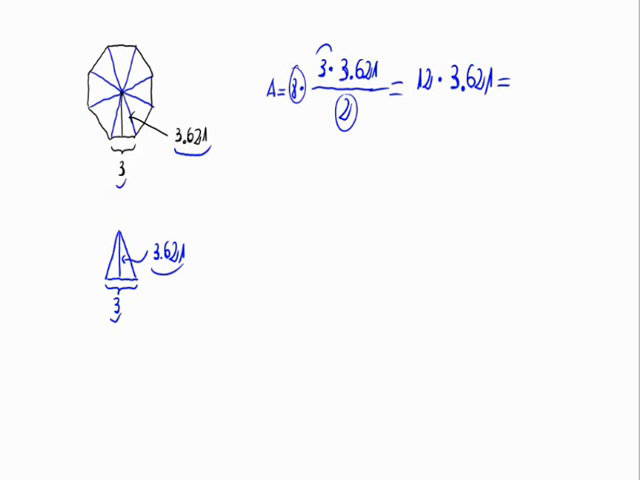
type("43")
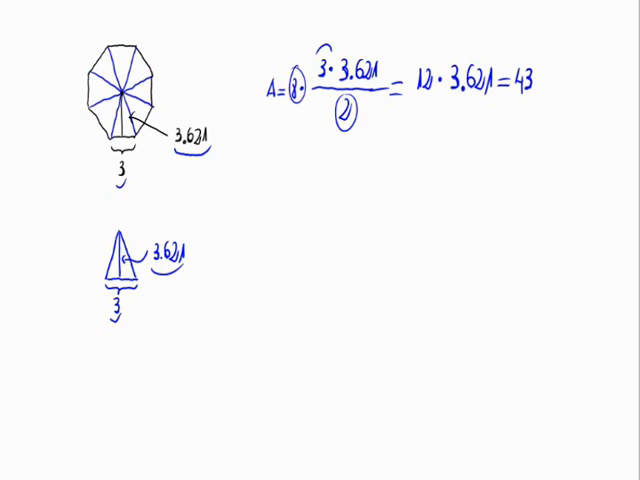
type(".45")
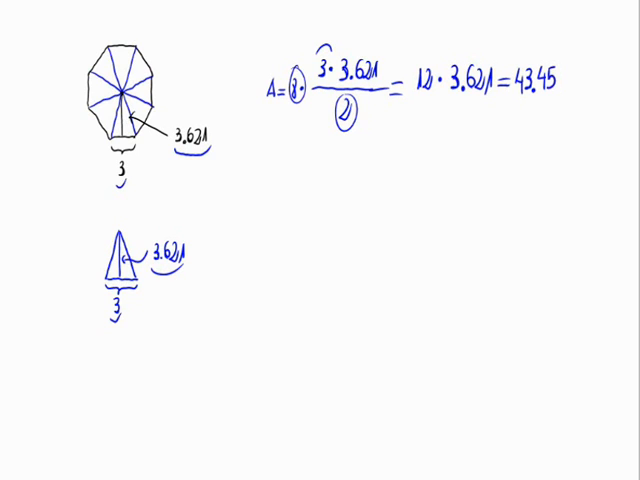
type("λ")
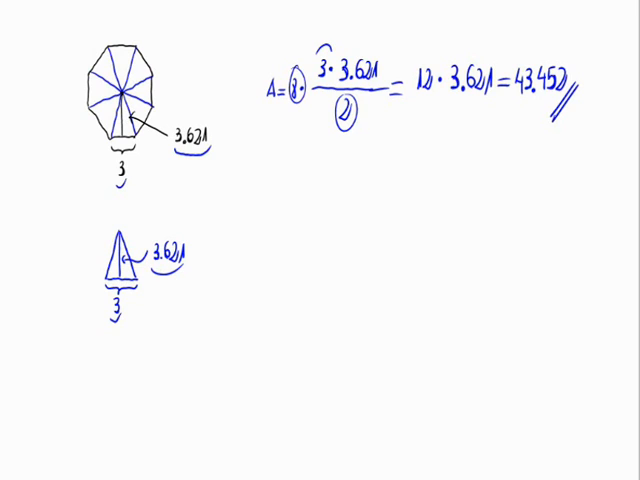